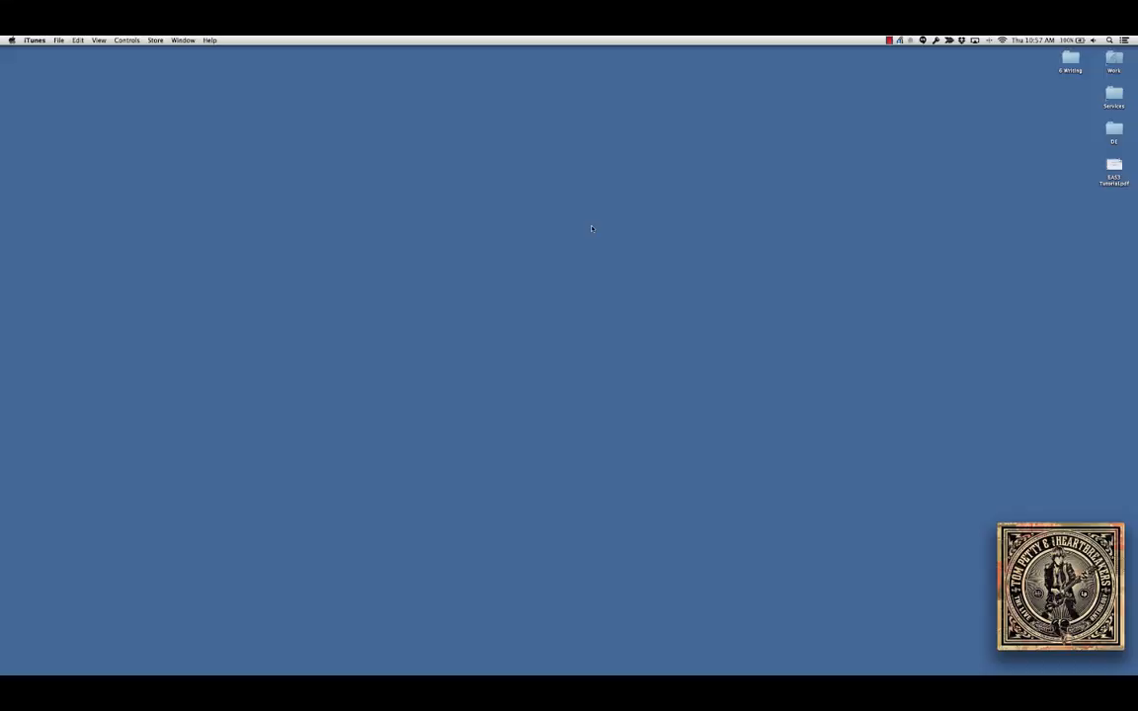
mouse_move(505, 530)
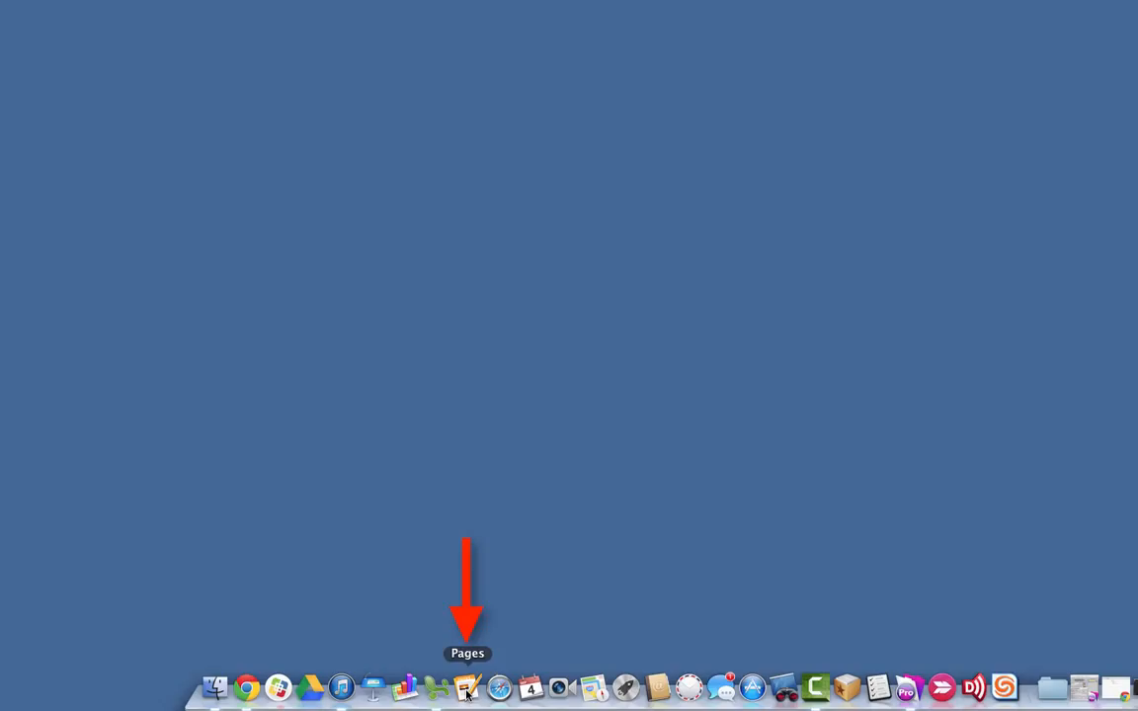
- Search Spotlight for 'pages' and launch the Pages app from the top hit
click(1072, 10)
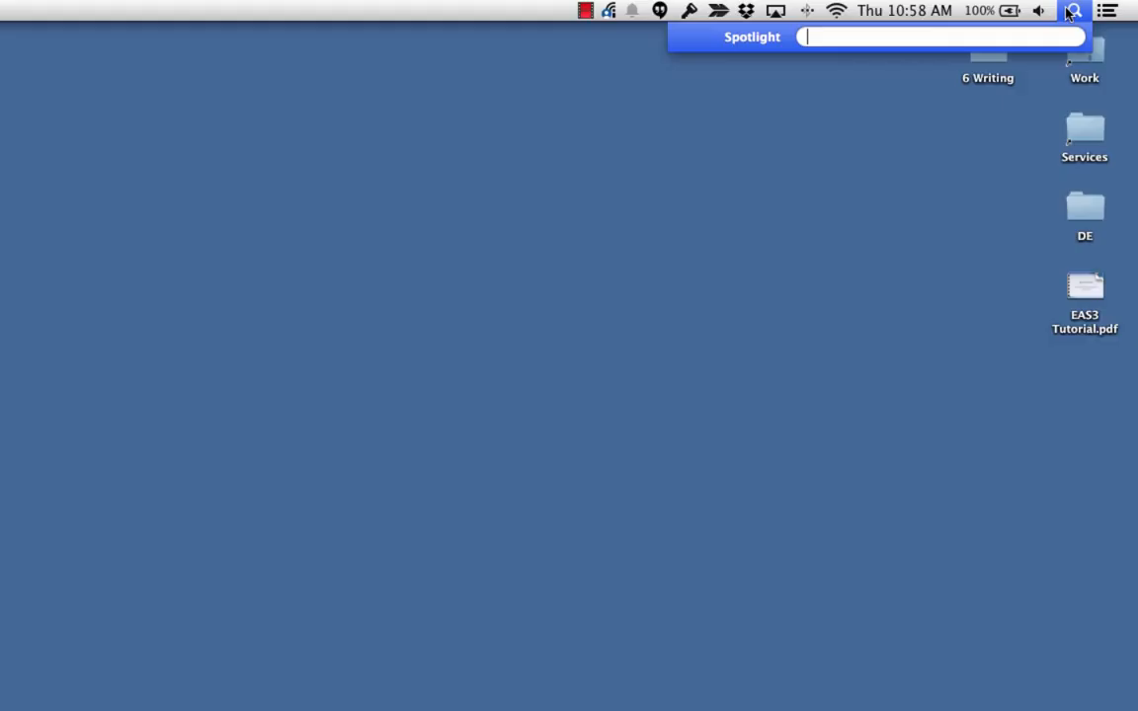
text(pages)
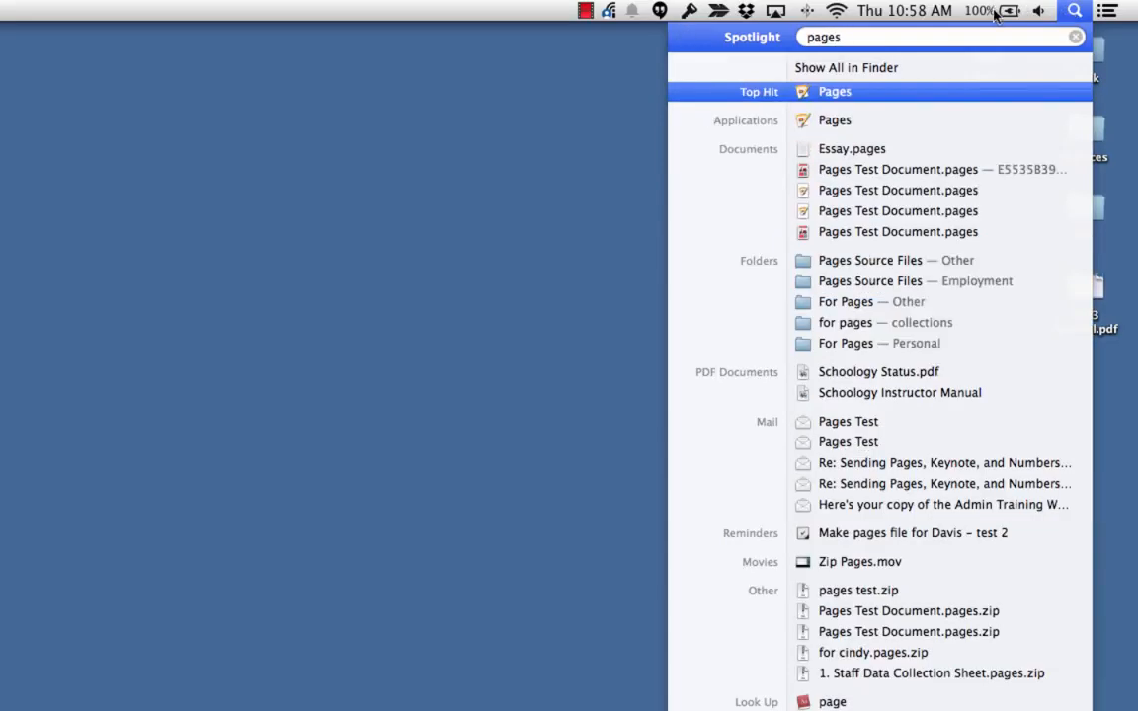
mouse_move(981, 25)
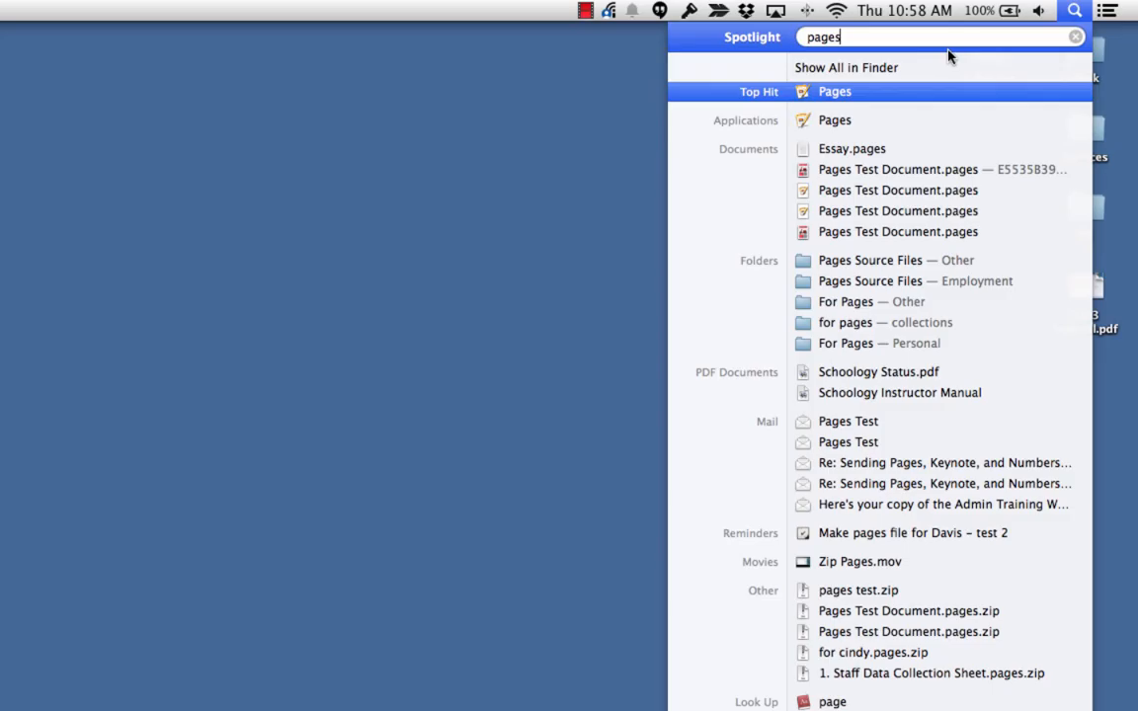
key(Escape)
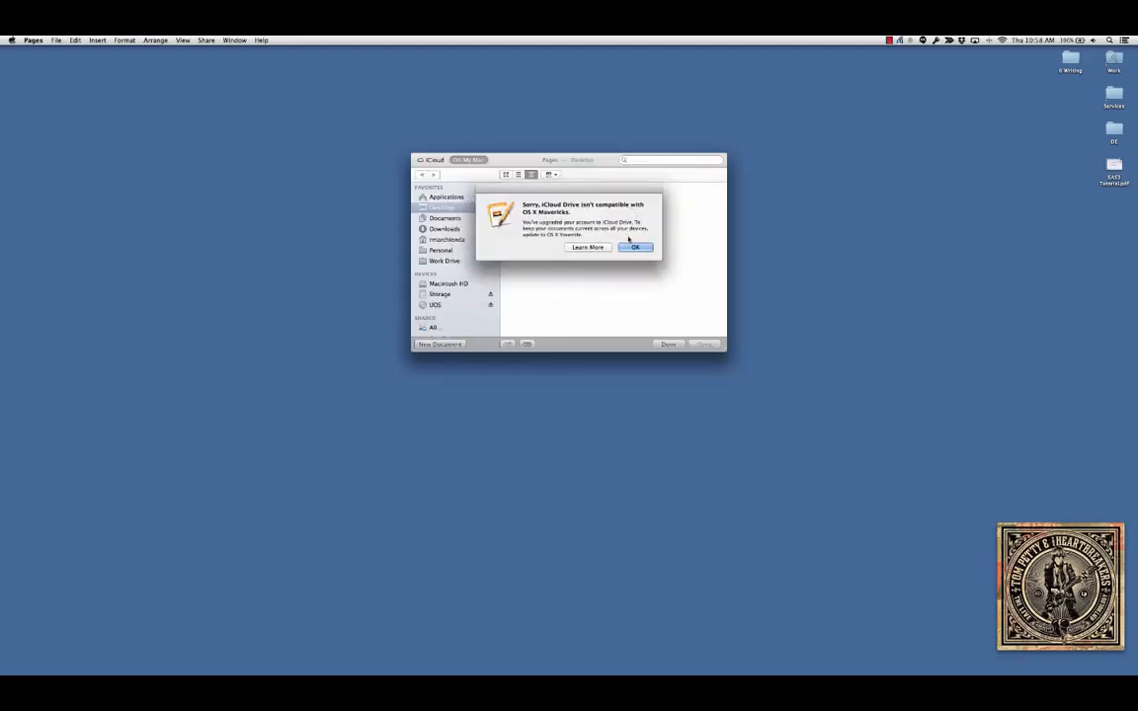
- Dismiss the iCloud Drive compatibility alert with OK, leaving the Desktop folder shown
click(635, 247)
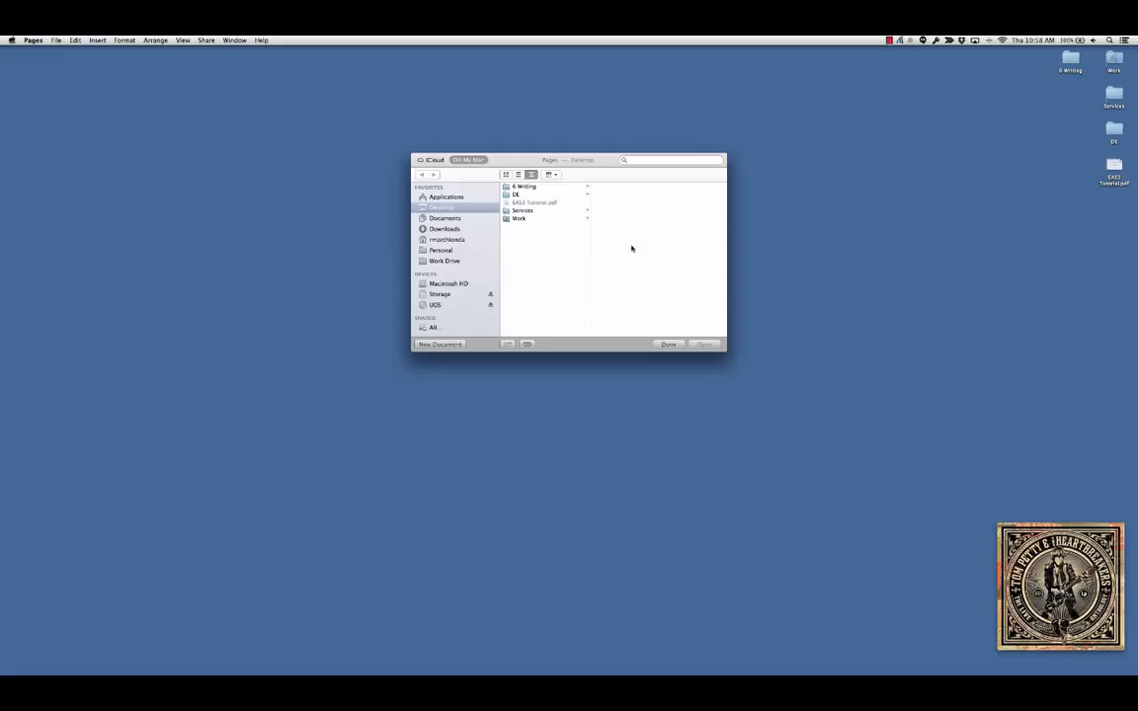
mouse_move(474, 356)
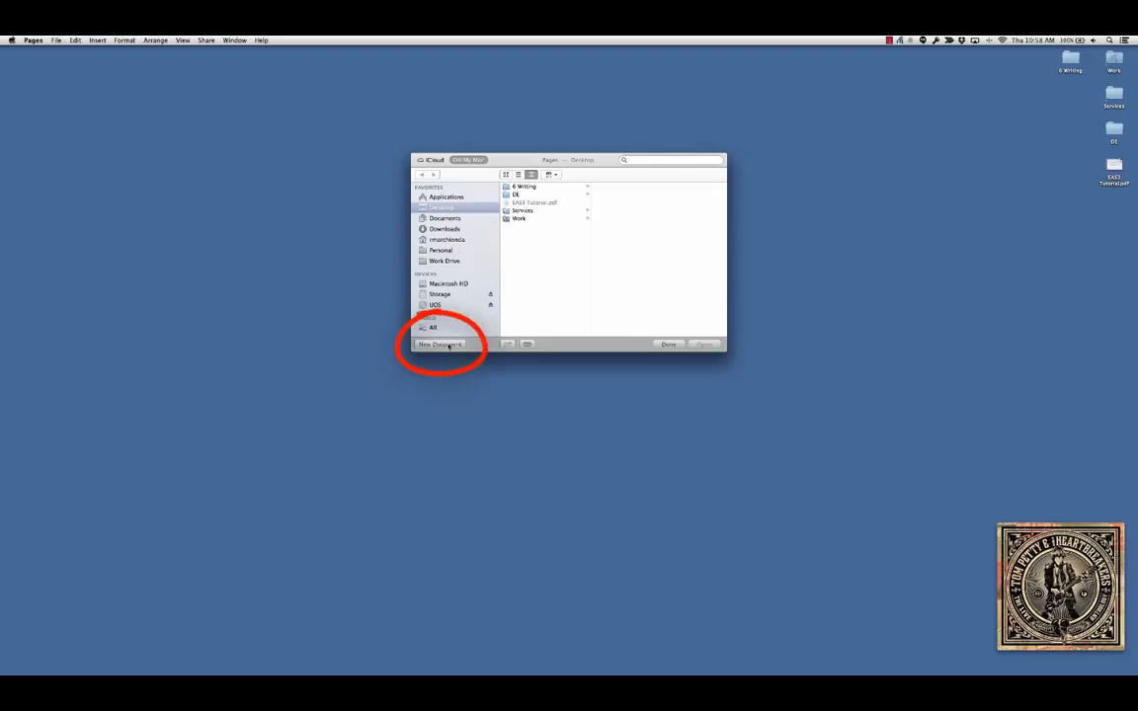
- Create a new document from the Reports > Term Paper 'Geology 101 Report' template
click(440, 345)
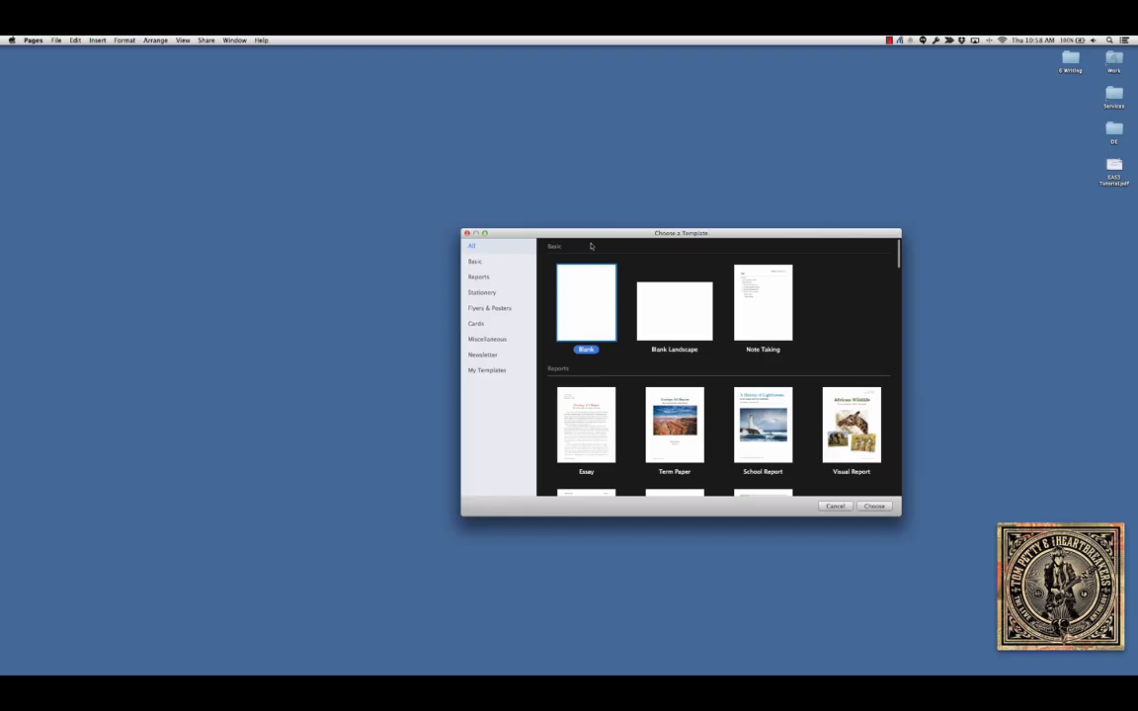
mouse_move(581, 233)
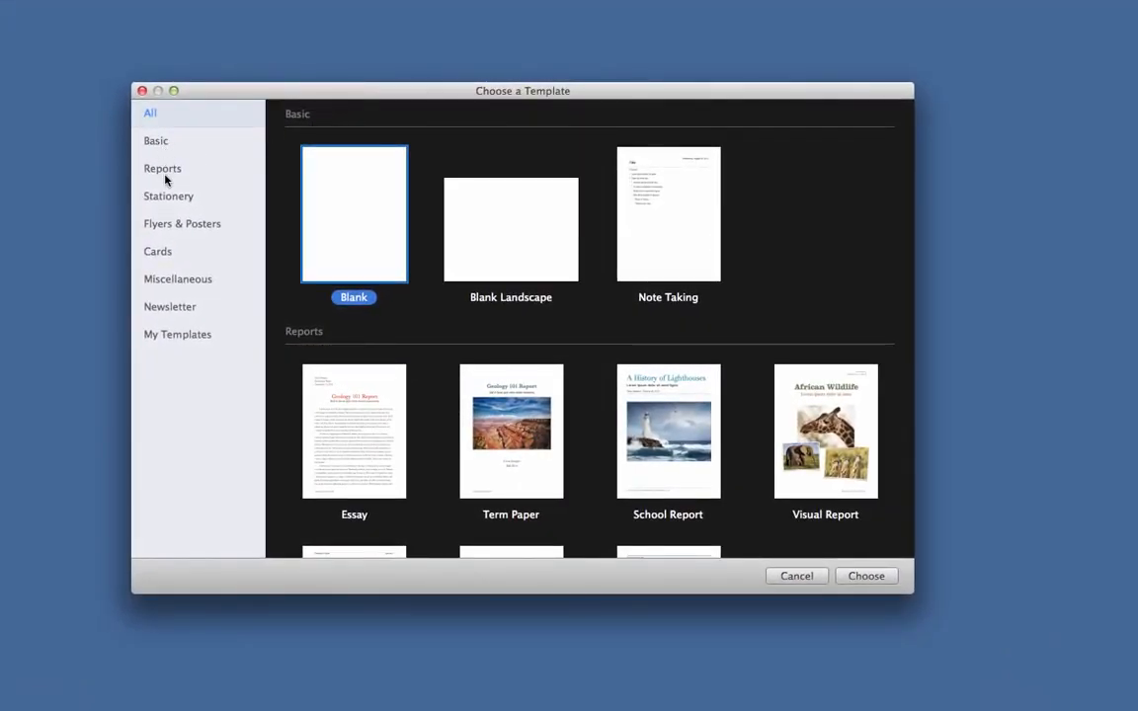
scroll(down, 3)
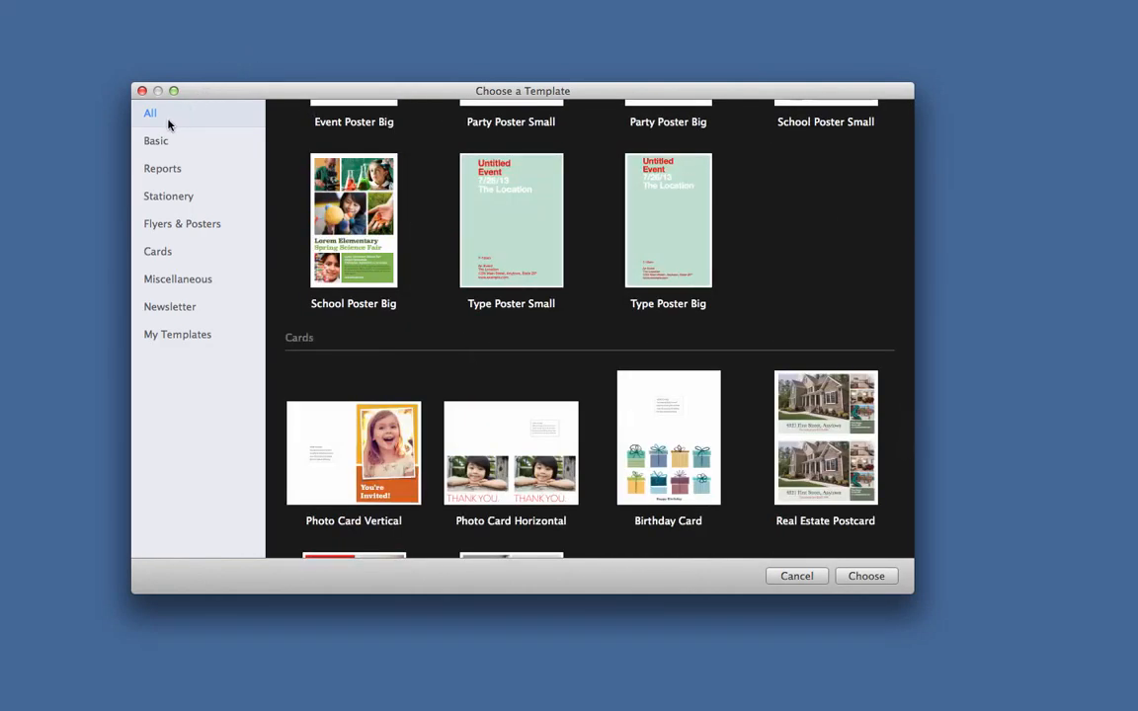
scroll(up, 3)
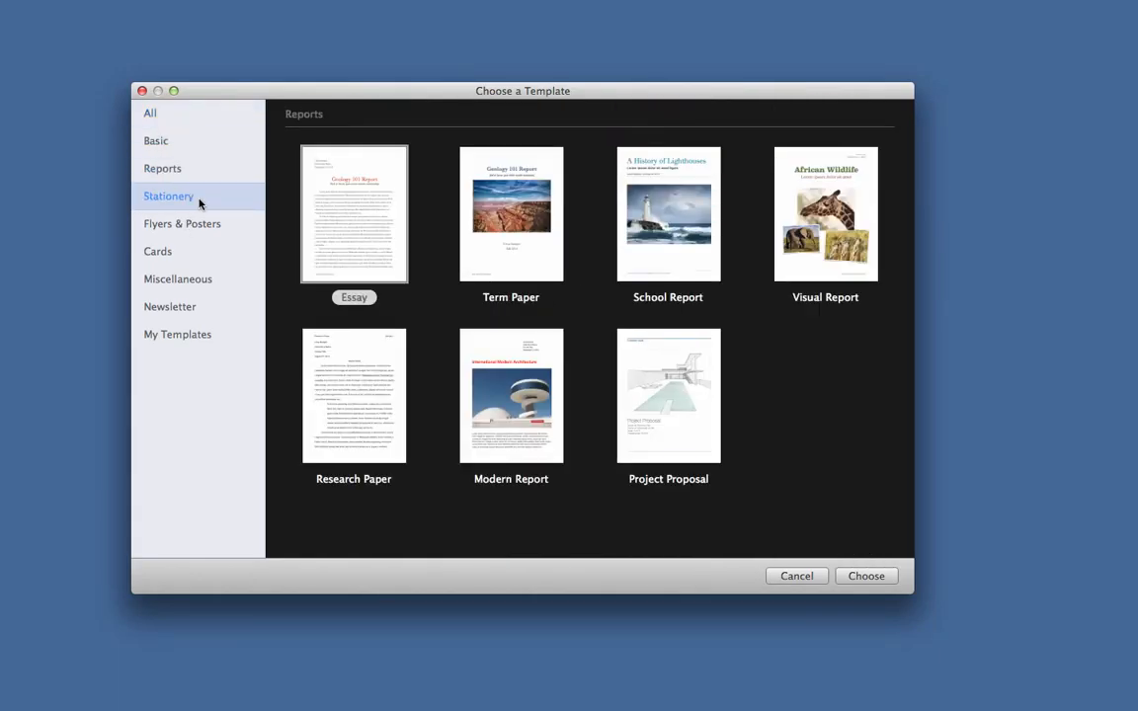
click(182, 224)
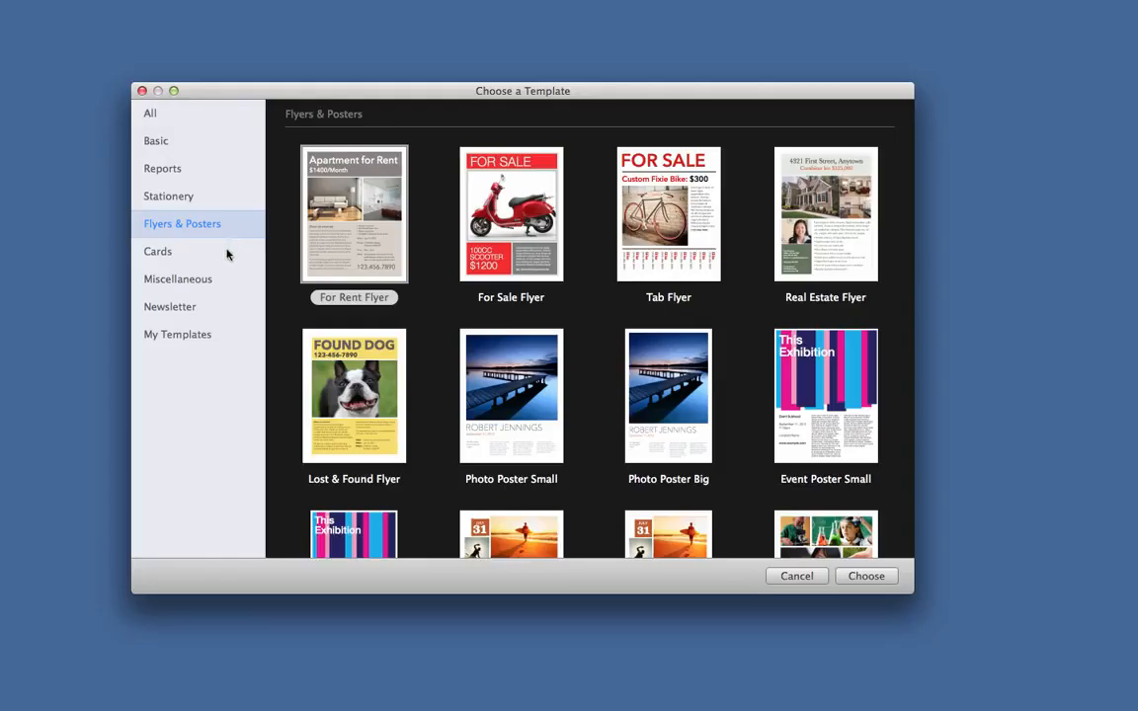
click(178, 279)
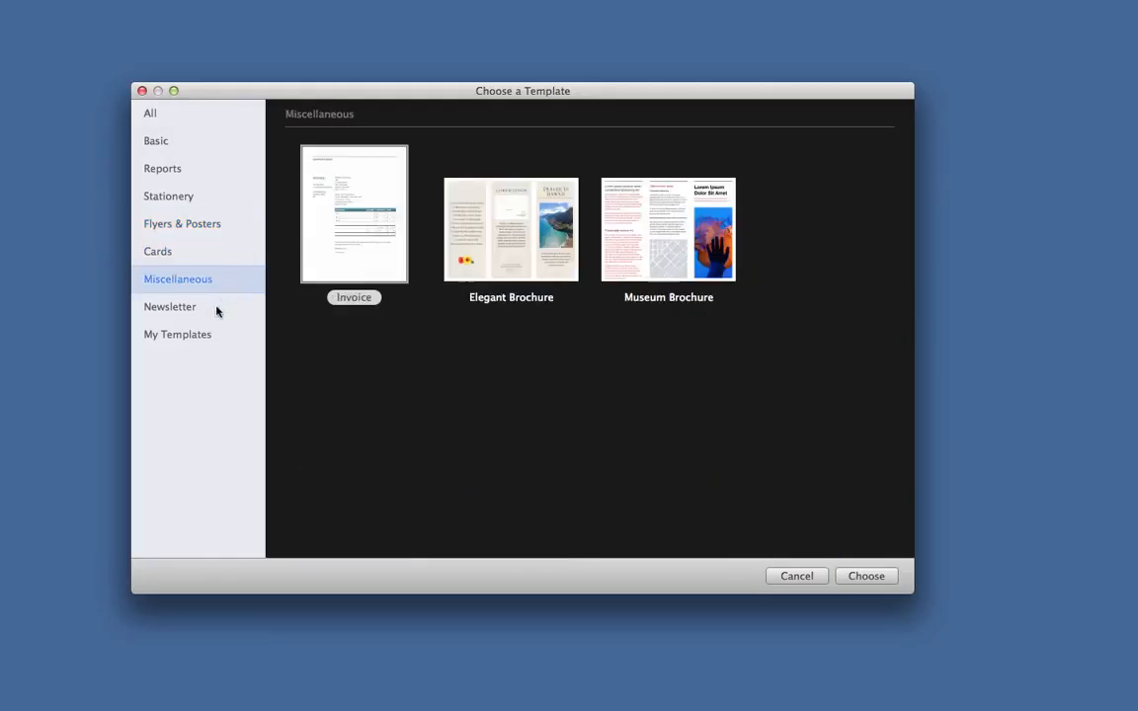
click(178, 334)
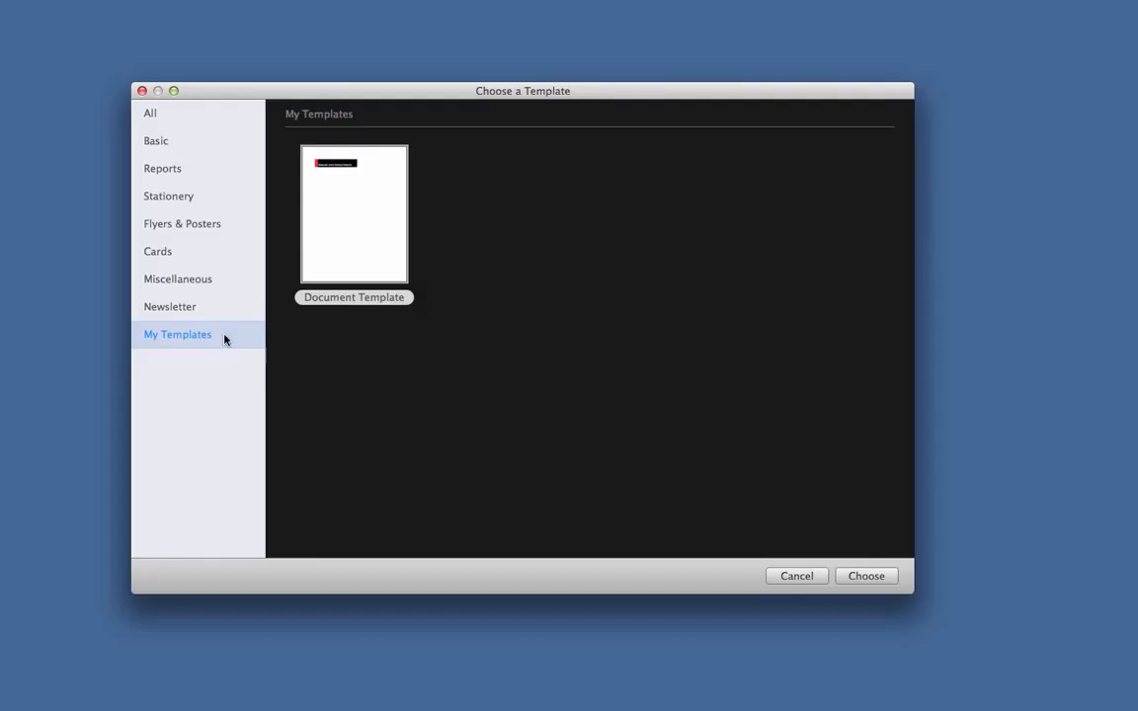
mouse_move(403, 238)
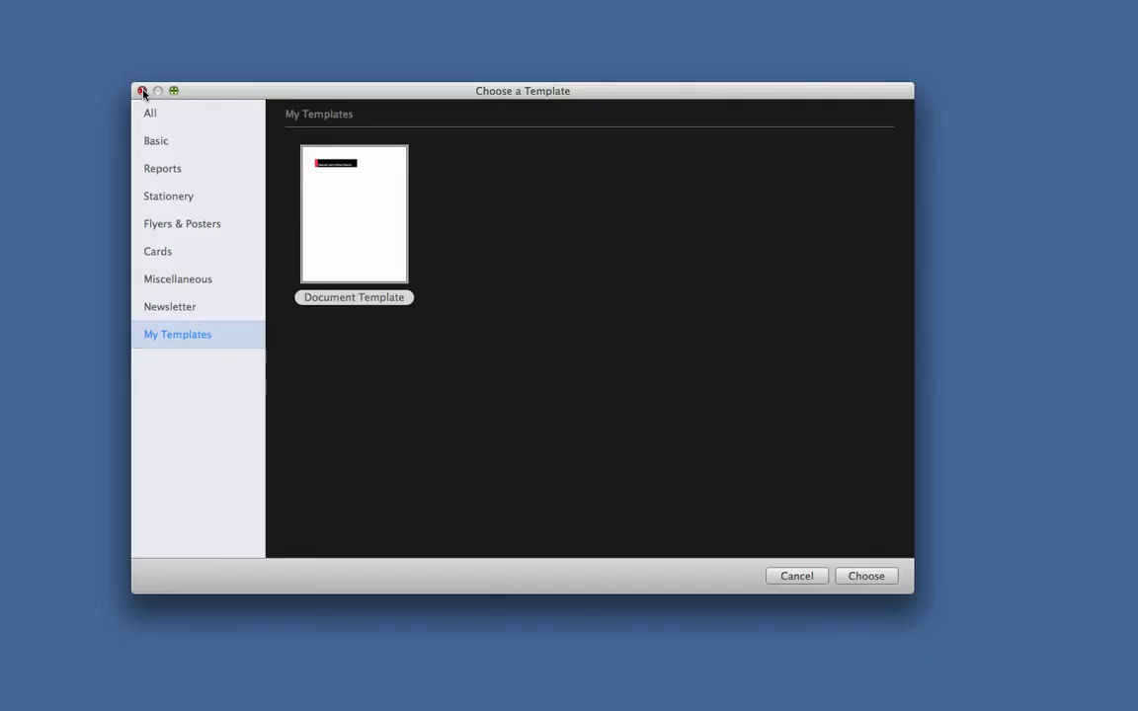
mouse_move(203, 167)
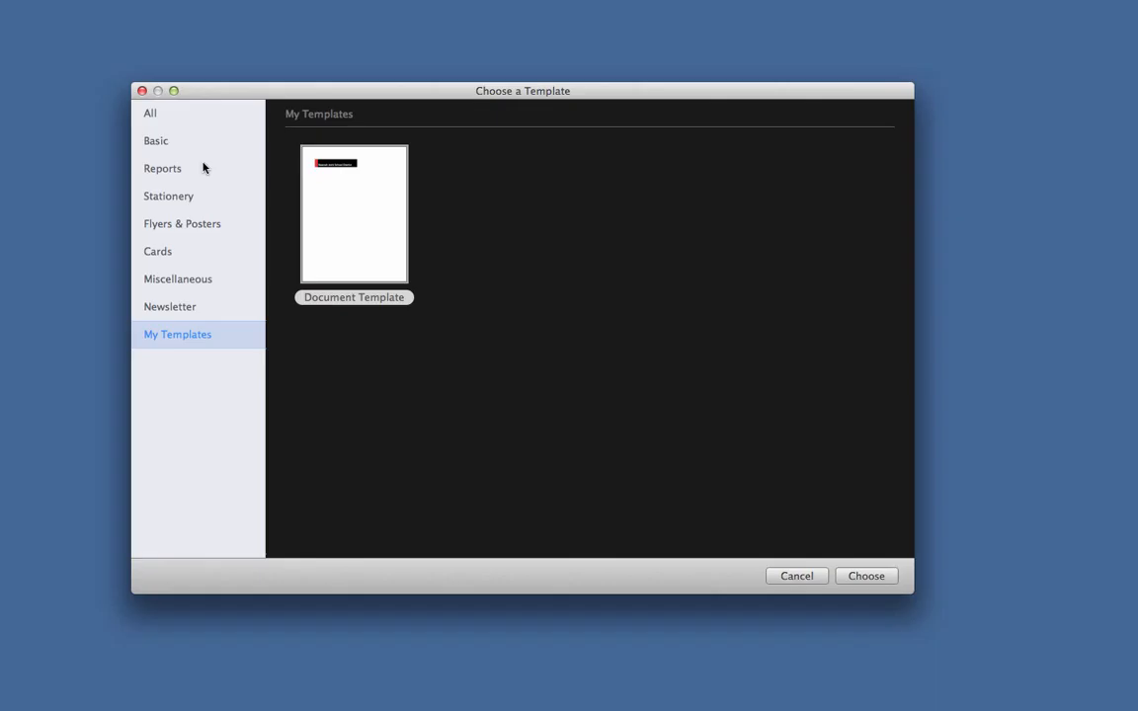
click(162, 168)
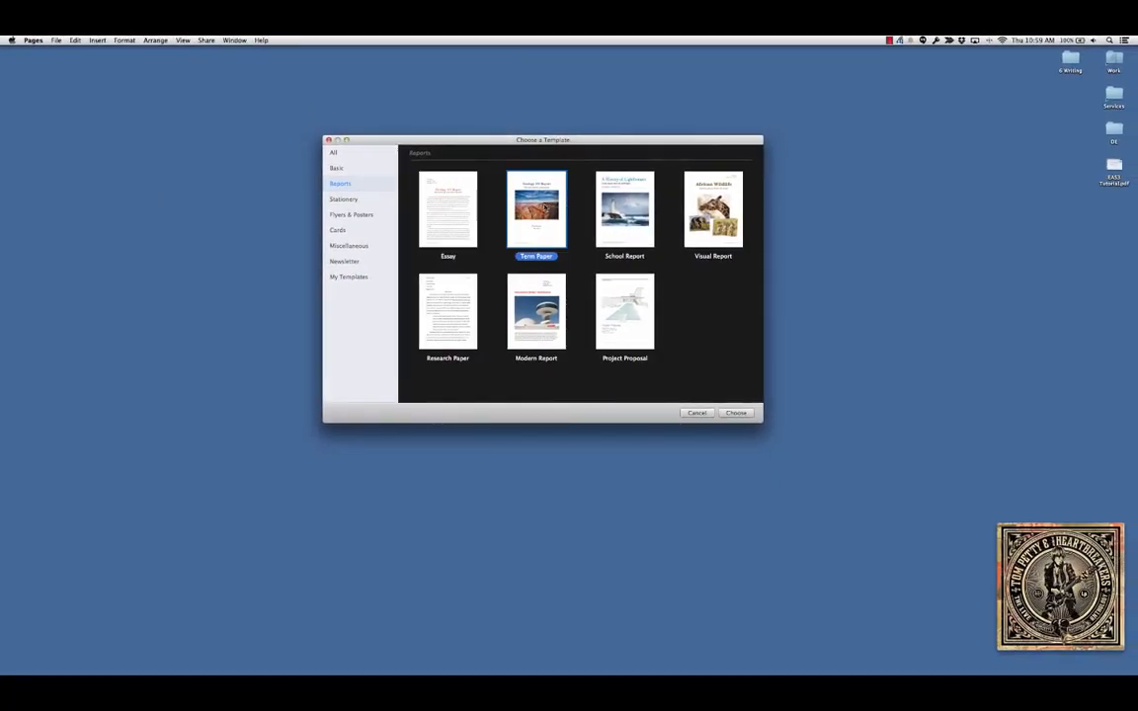
click(736, 412)
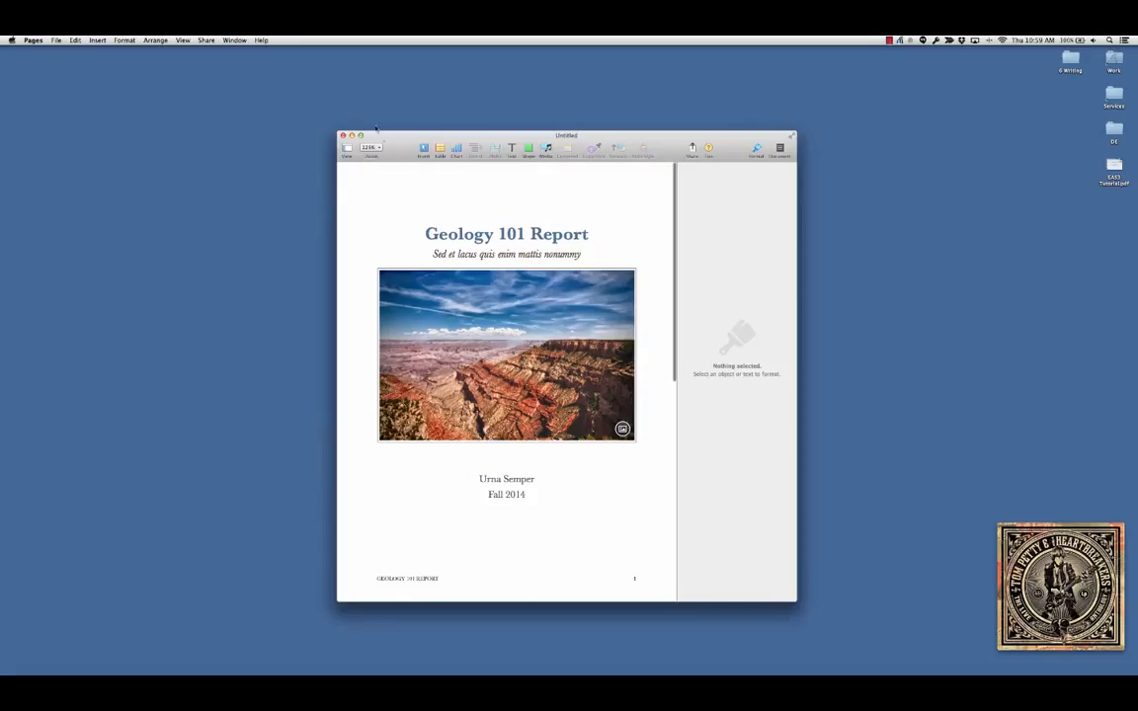
click(56, 39)
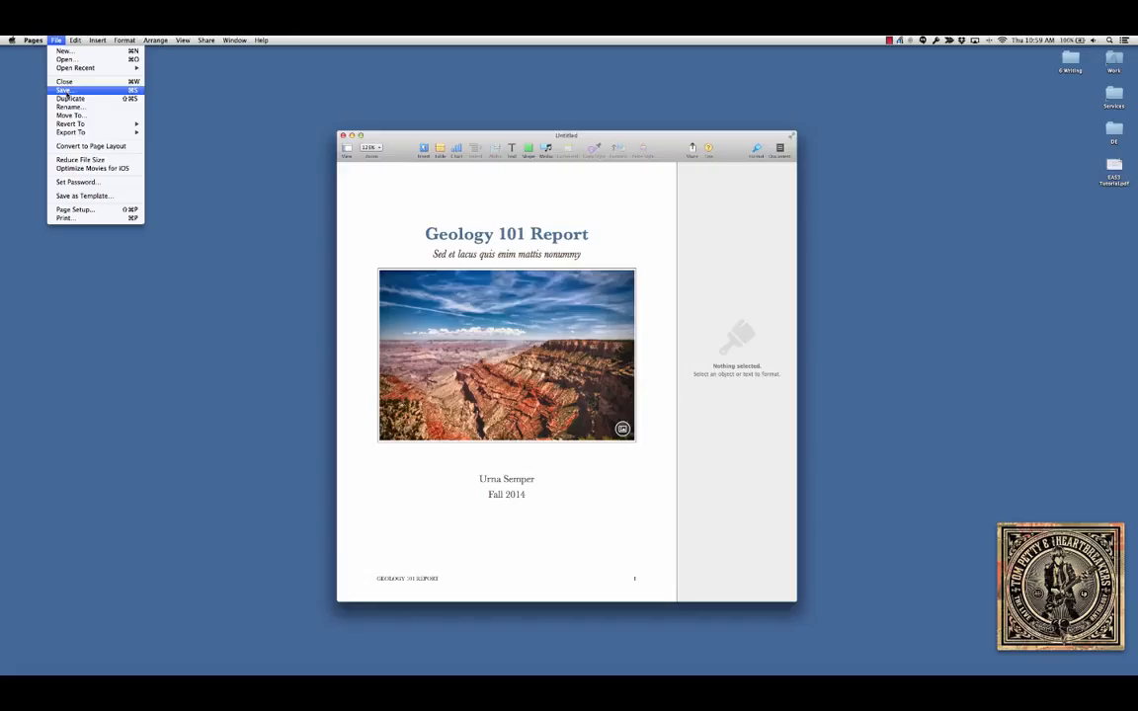
- Save the report as 'My Document.pages' on the Desktop
click(63, 90)
text(My Document.pages)
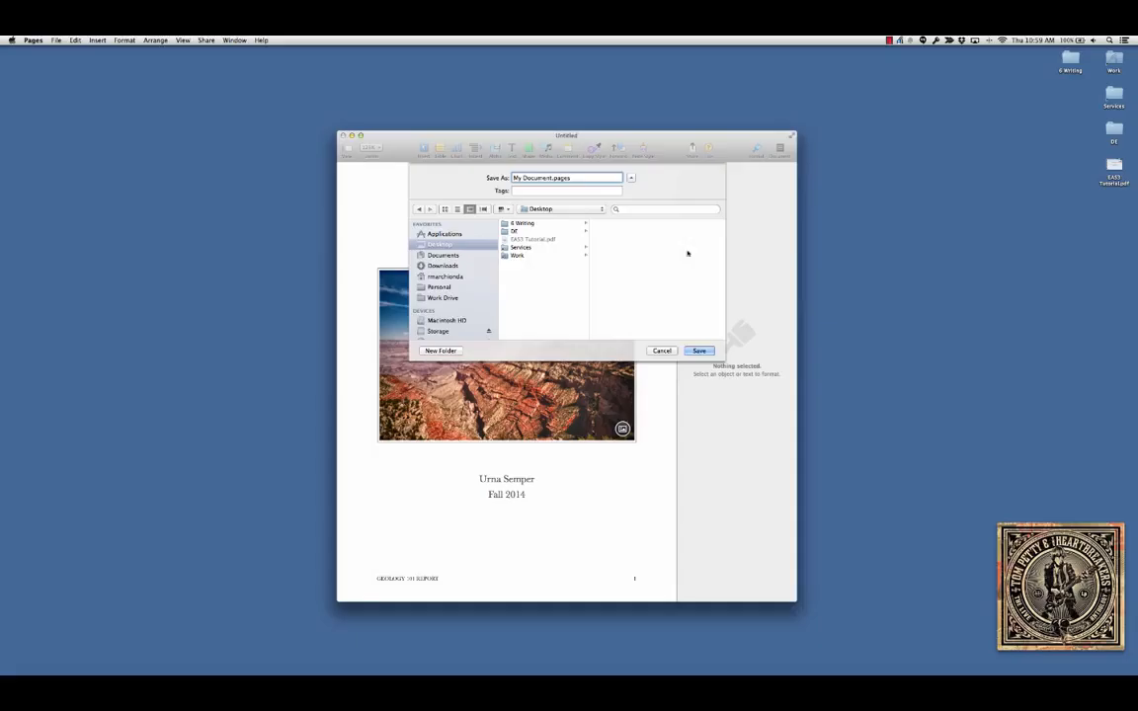
click(699, 351)
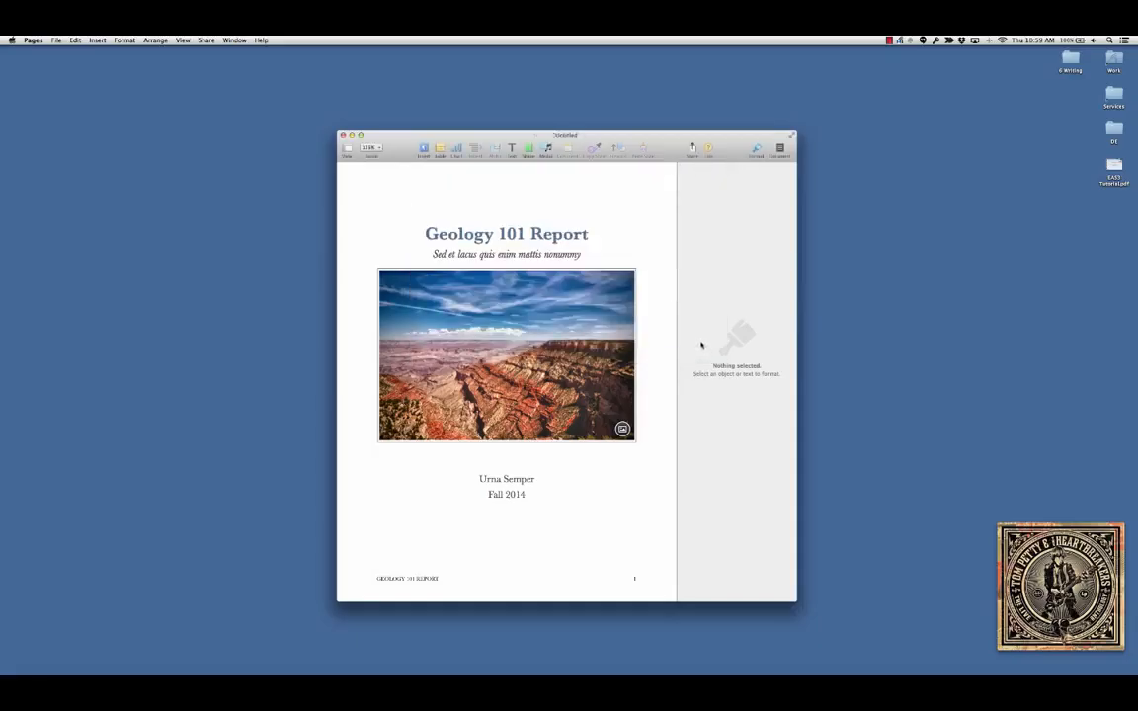